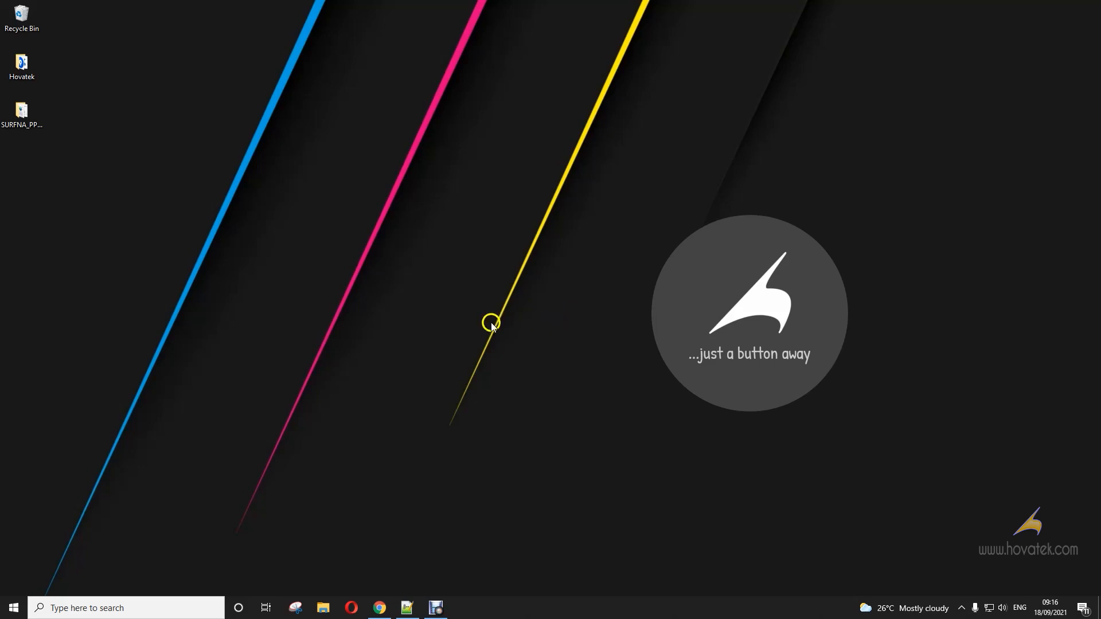
Run flashfile.bat from the extracted firmware folder so cmd starts flashing via fastboot.
double_click(22, 113)
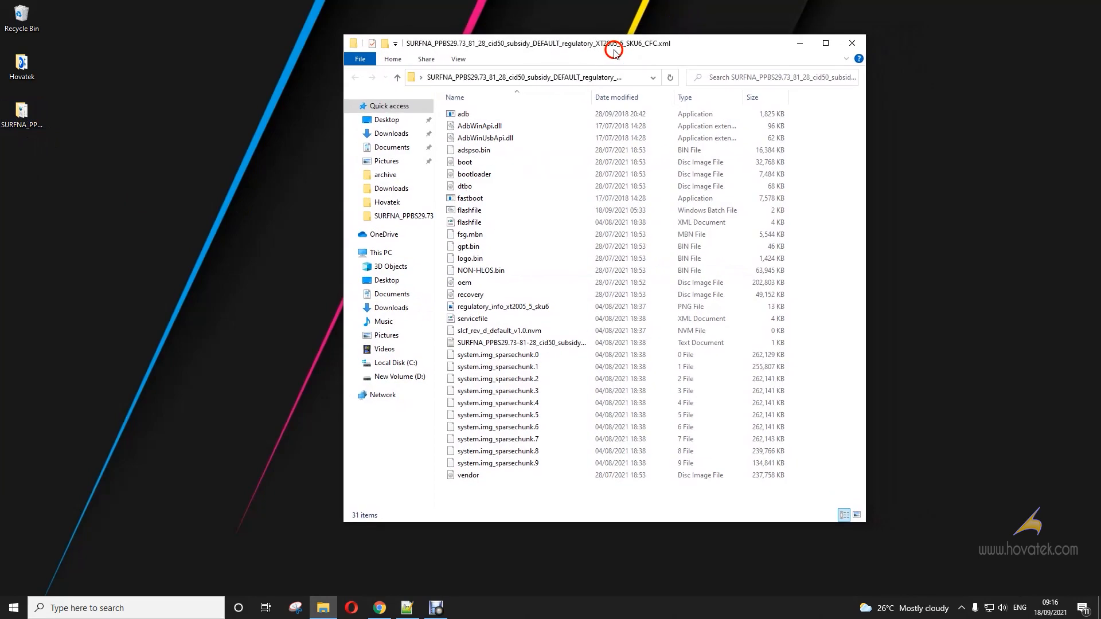
left_click(469, 210)
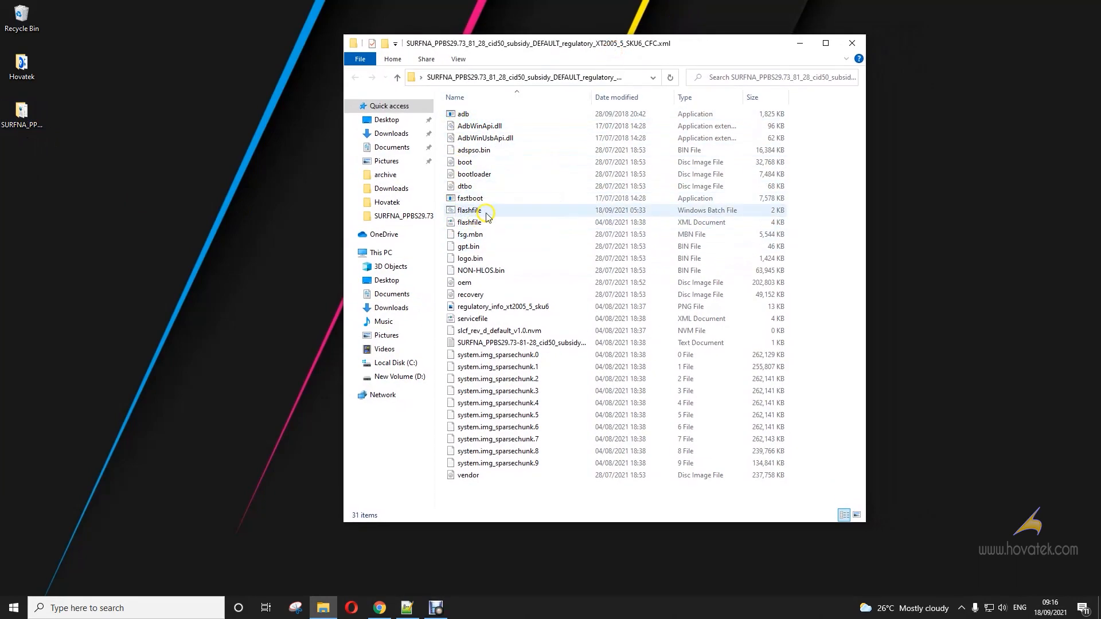
mouse_move(485, 210)
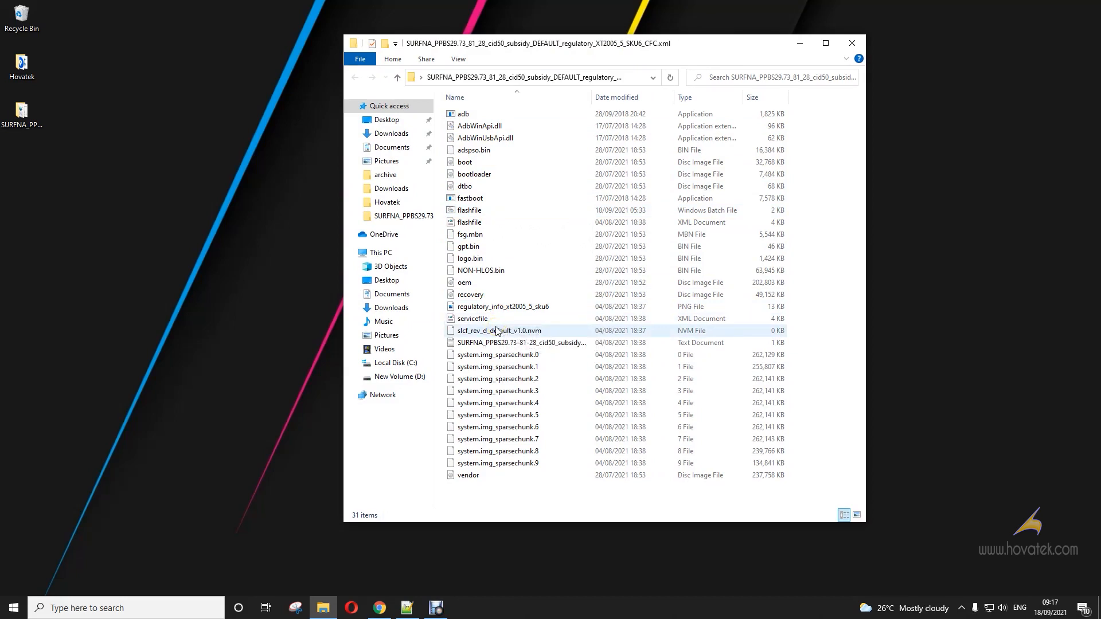
mouse_move(498, 331)
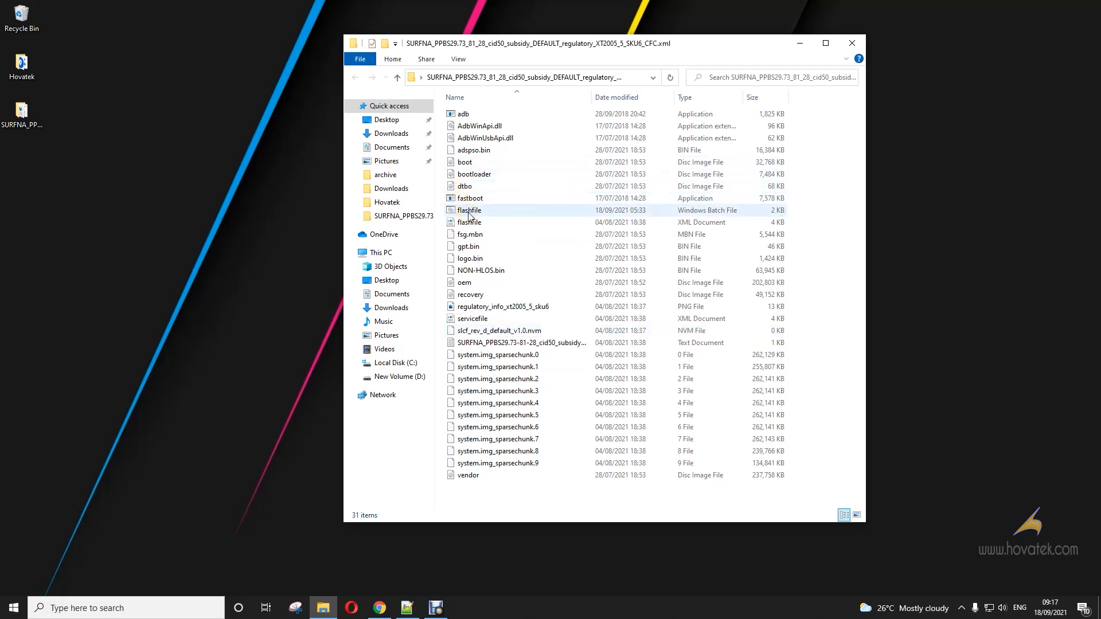
mouse_move(468, 211)
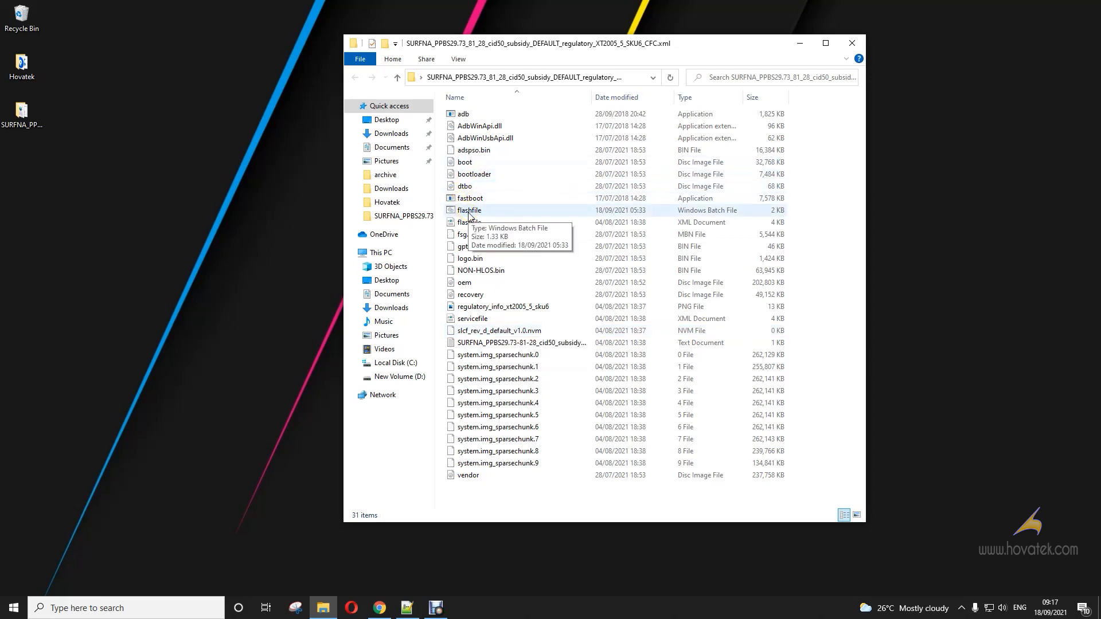
double_click(468, 209)
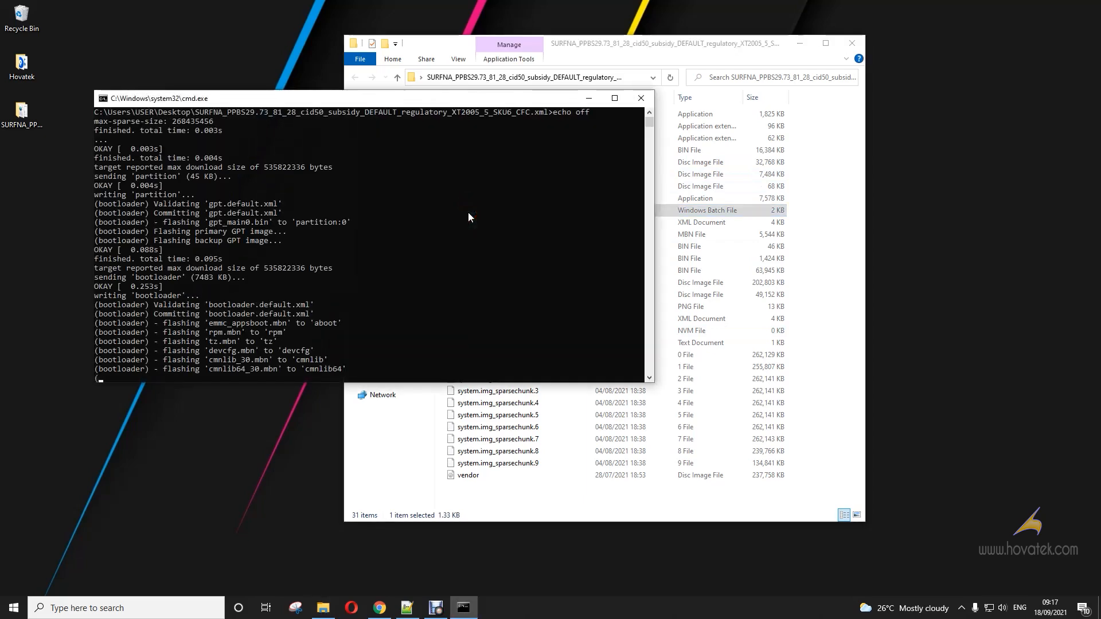